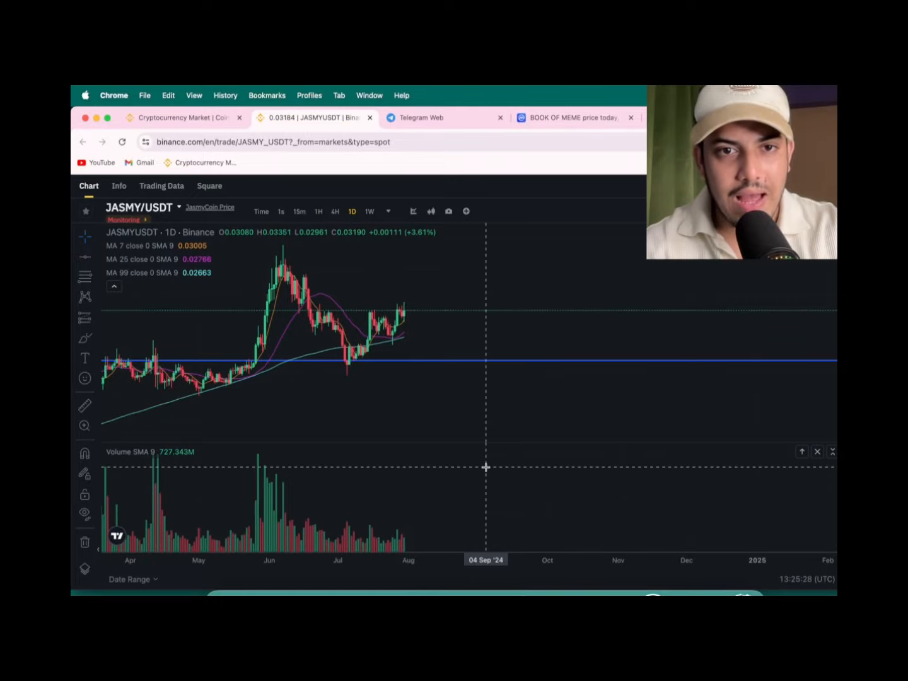
mouse_move(447, 359)
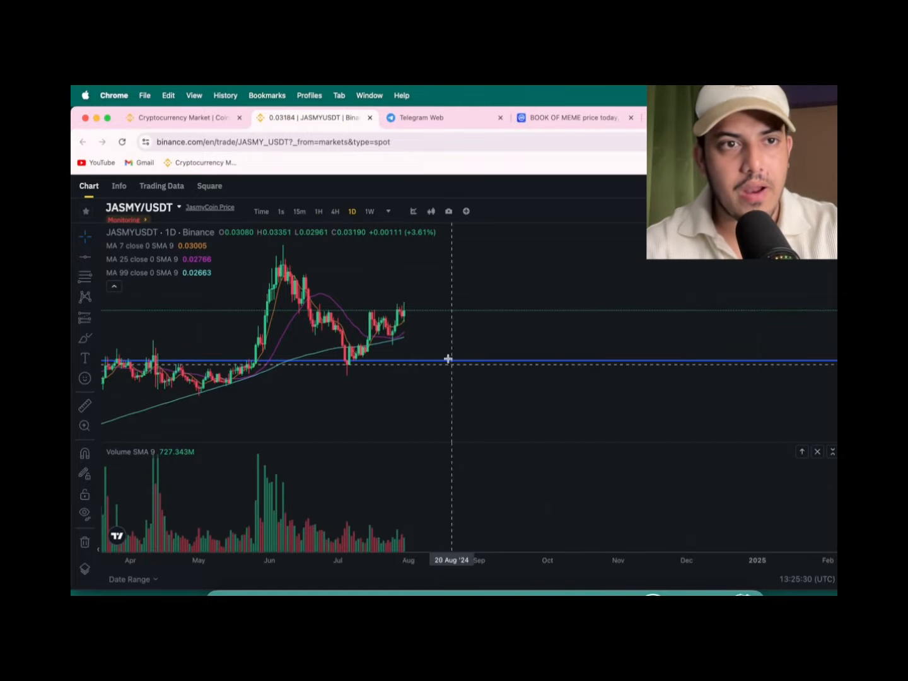
mouse_move(377, 283)
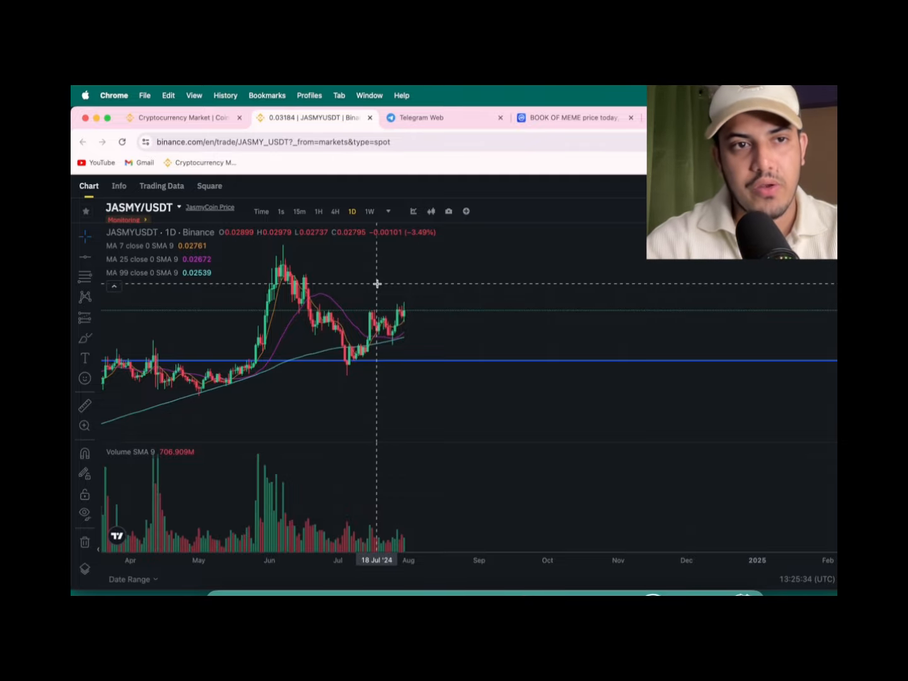
Step: Open JasmyCoin's Info page and read its stats and IoT data marketplace intro
click(119, 186)
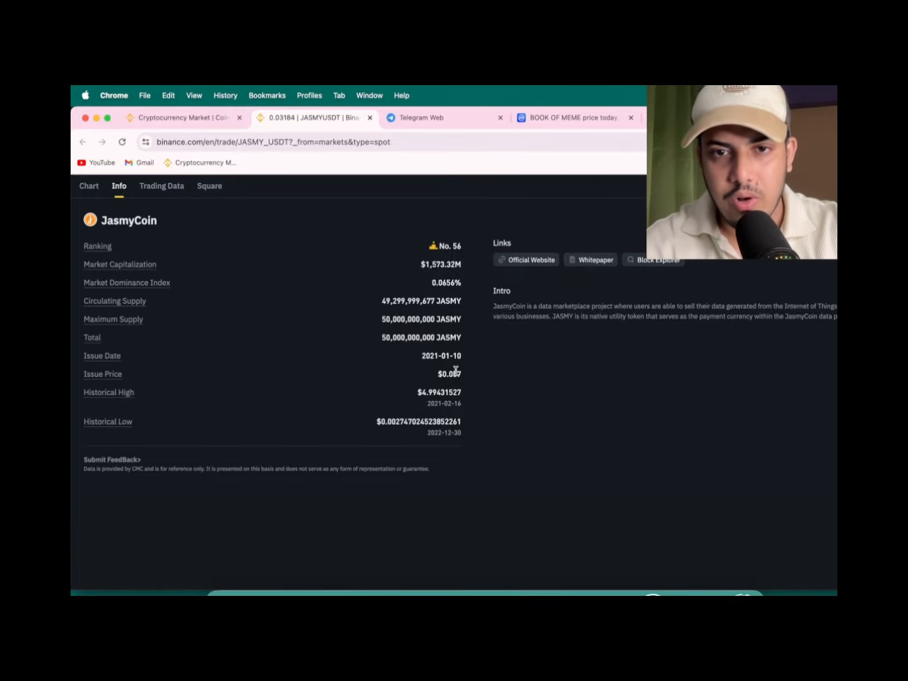
mouse_move(564, 301)
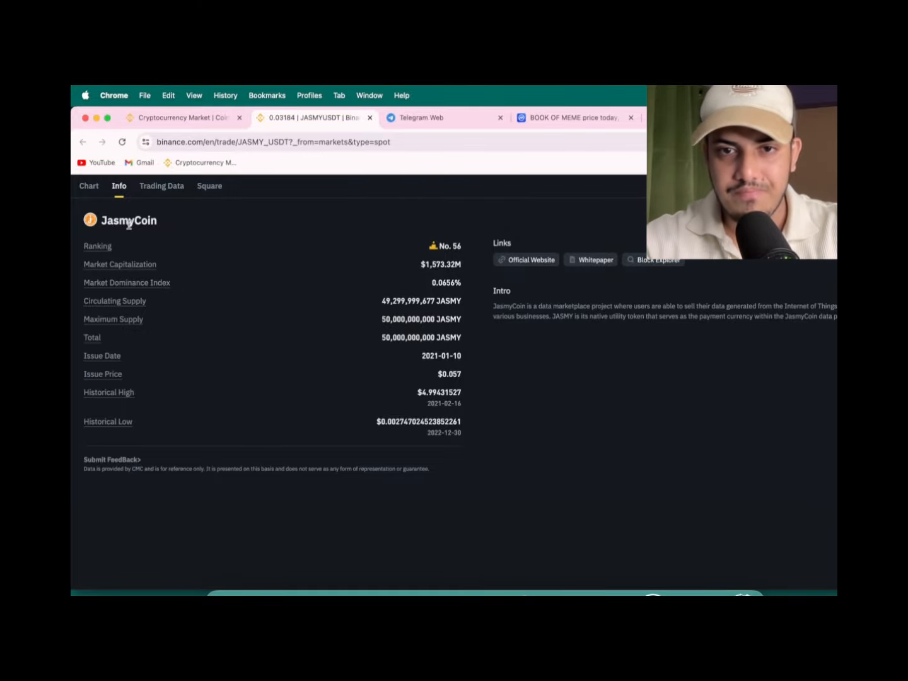
mouse_move(306, 321)
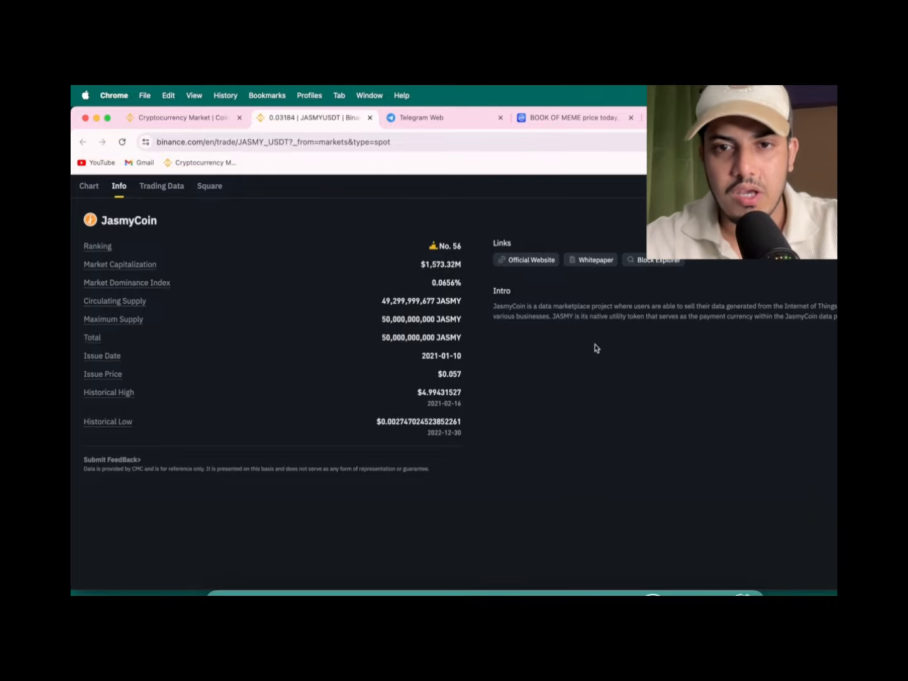
mouse_move(552, 304)
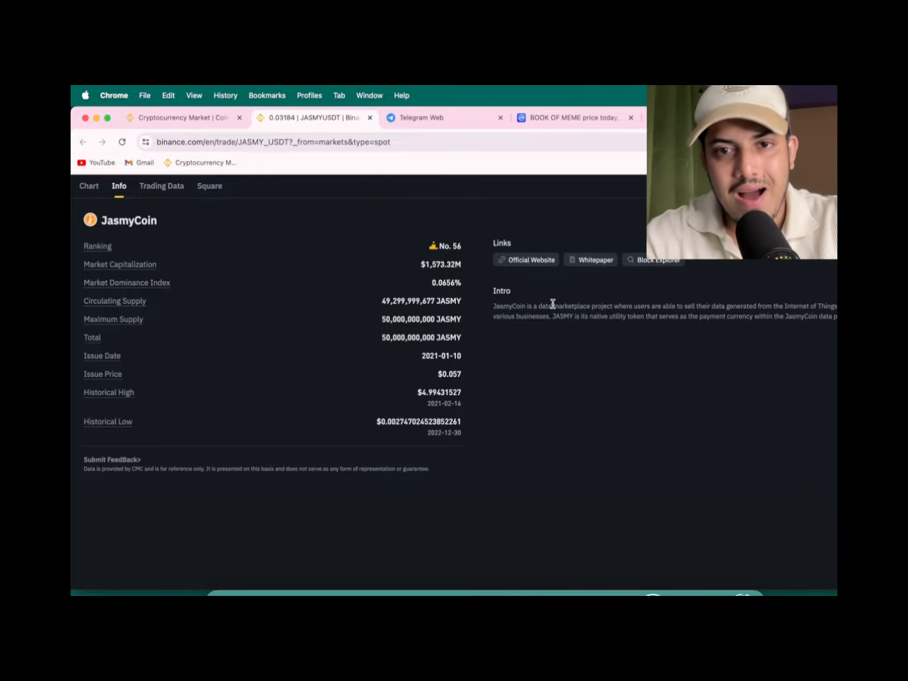
double_click(571, 306)
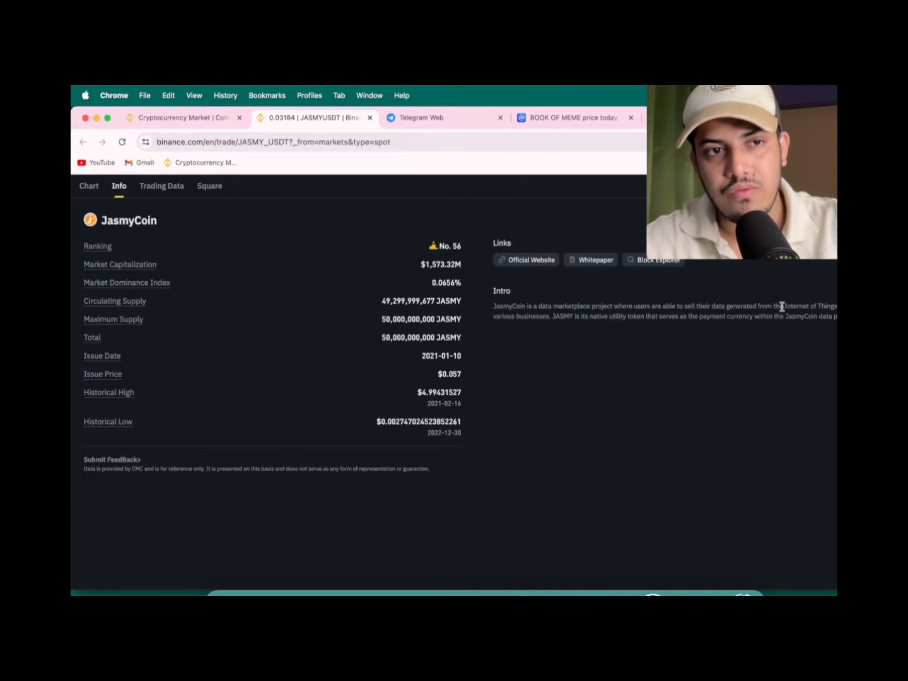
mouse_move(497, 324)
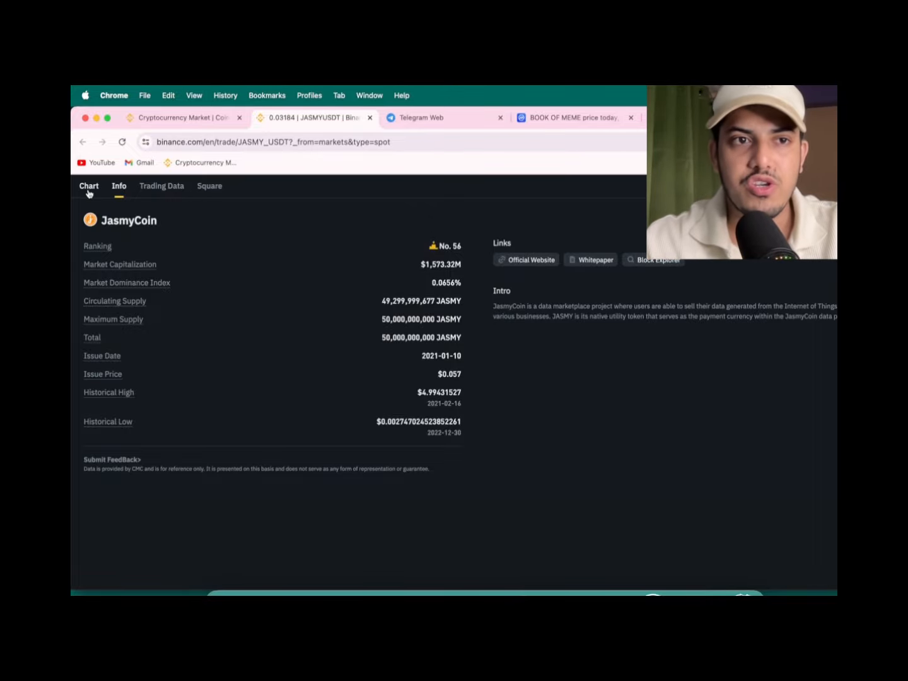
Step: Show the JASMY/USDT daily chart back to mid-2023, then view the Telegram JASMY buy call
click(88, 186)
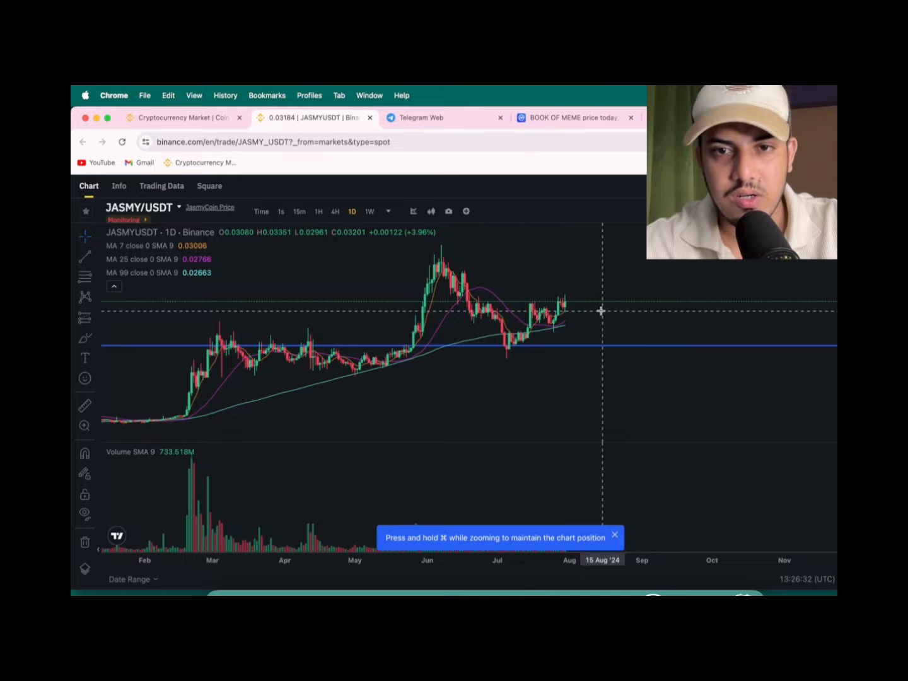
mouse_move(566, 306)
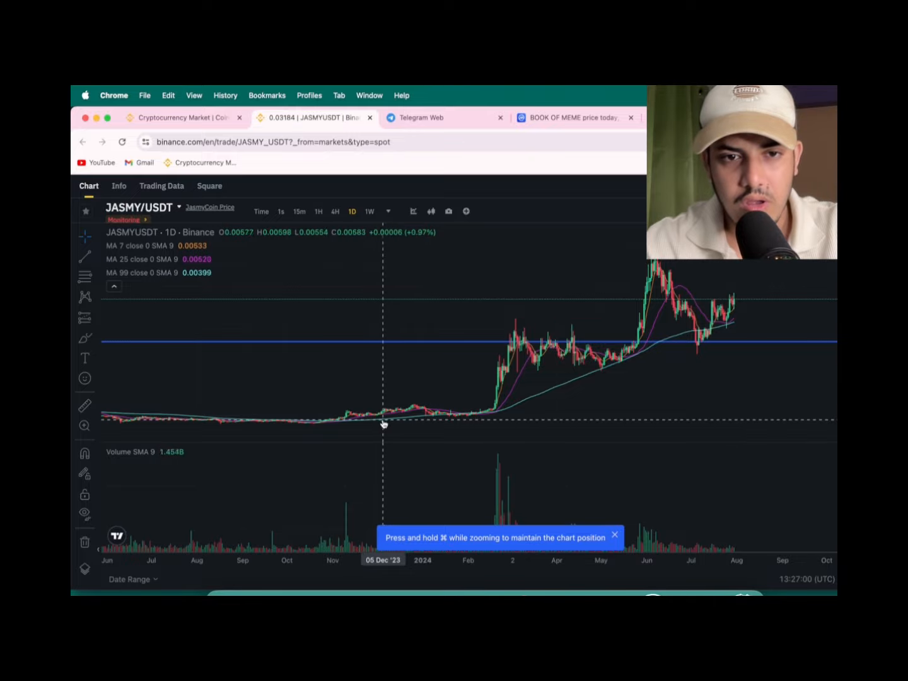
mouse_move(166, 412)
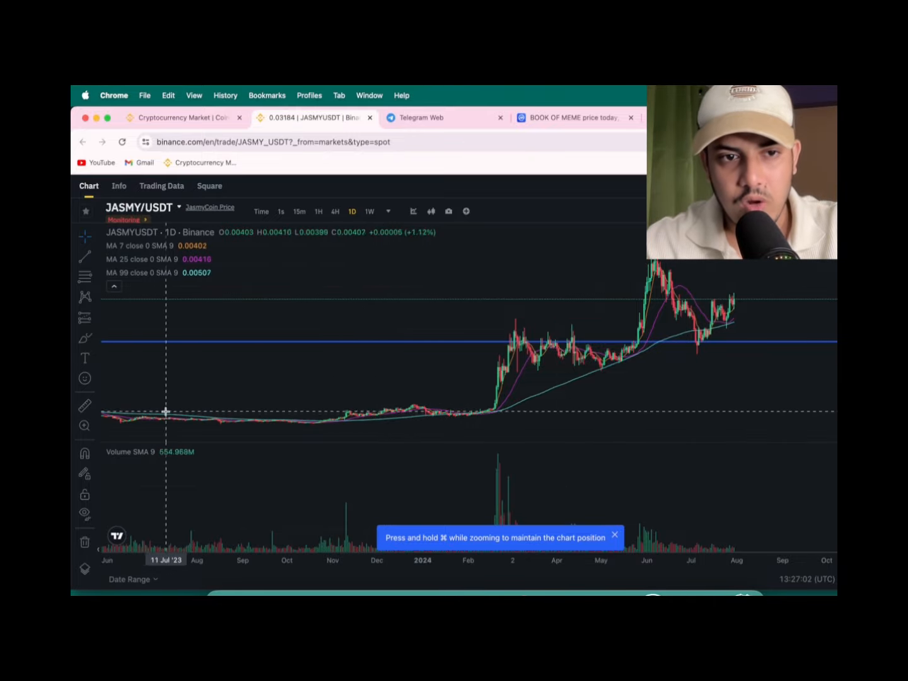
mouse_move(264, 424)
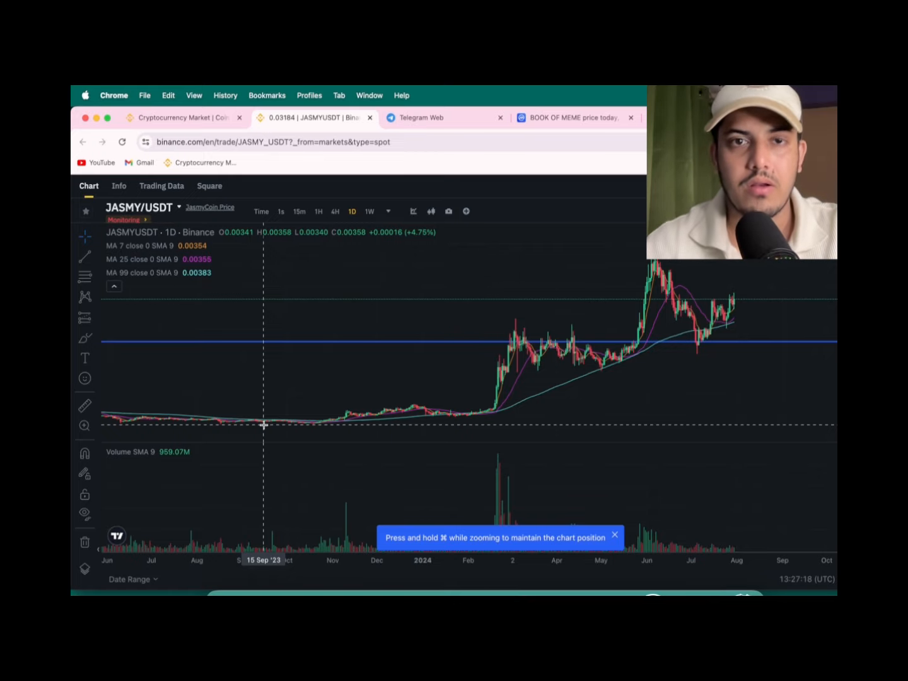
click(419, 117)
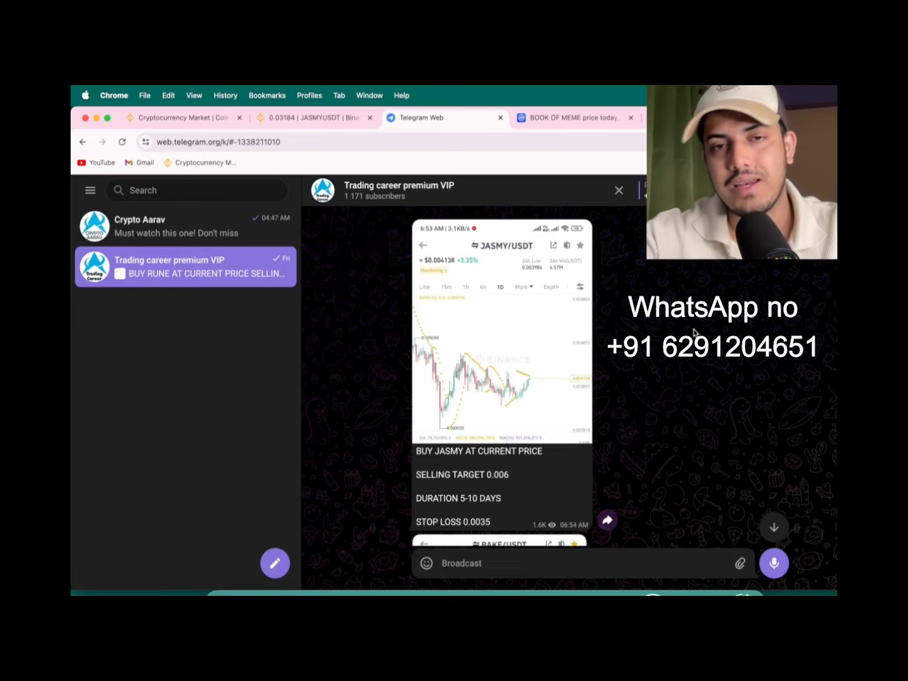
Step: Search the Telegram trading channel for 'xrp' buy calls, then return to the JASMY/USDT chart
click(313, 117)
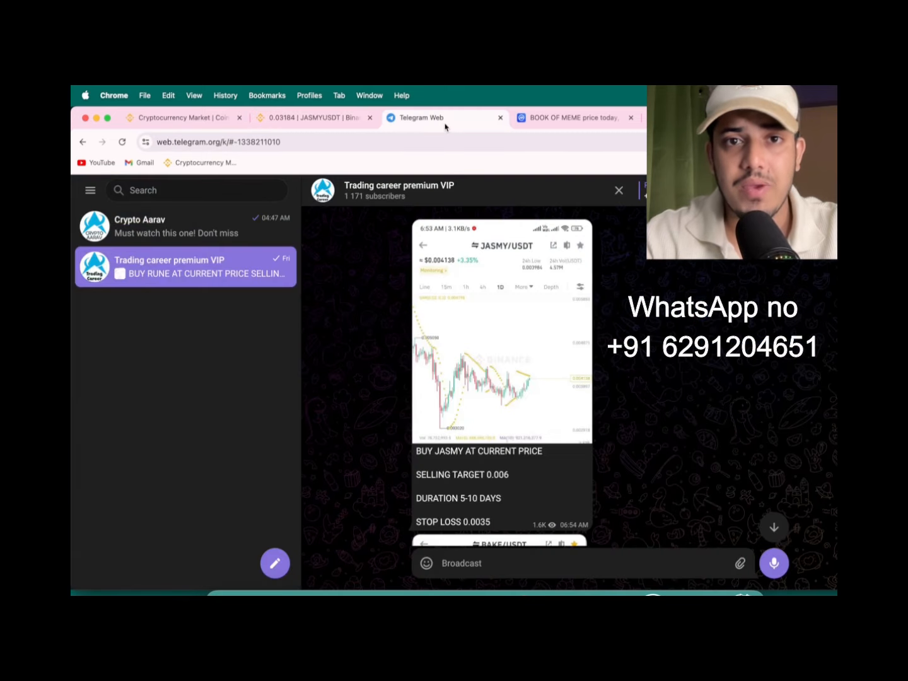
click(619, 189)
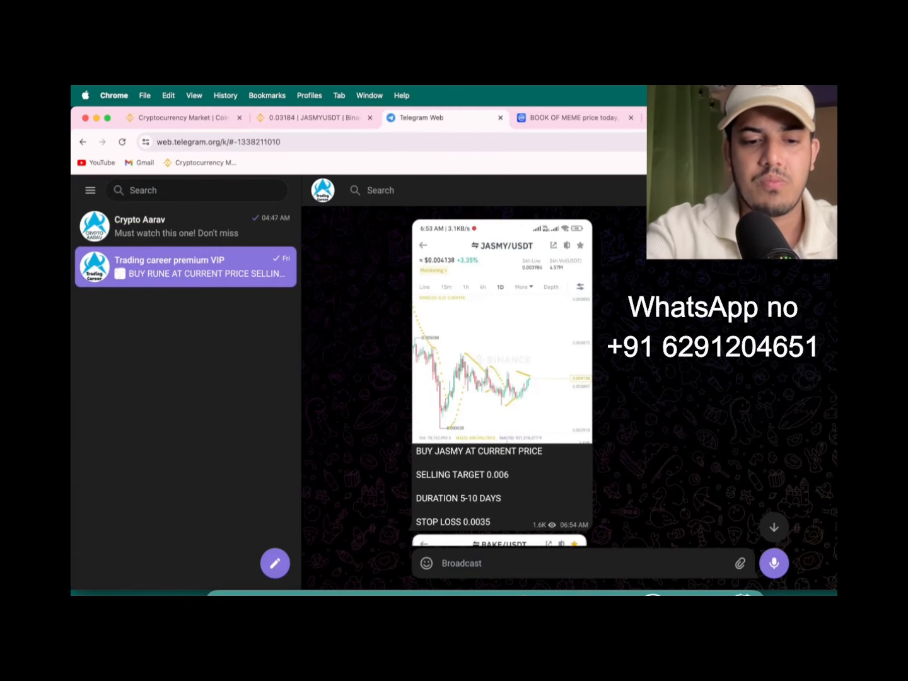
text(xrp)
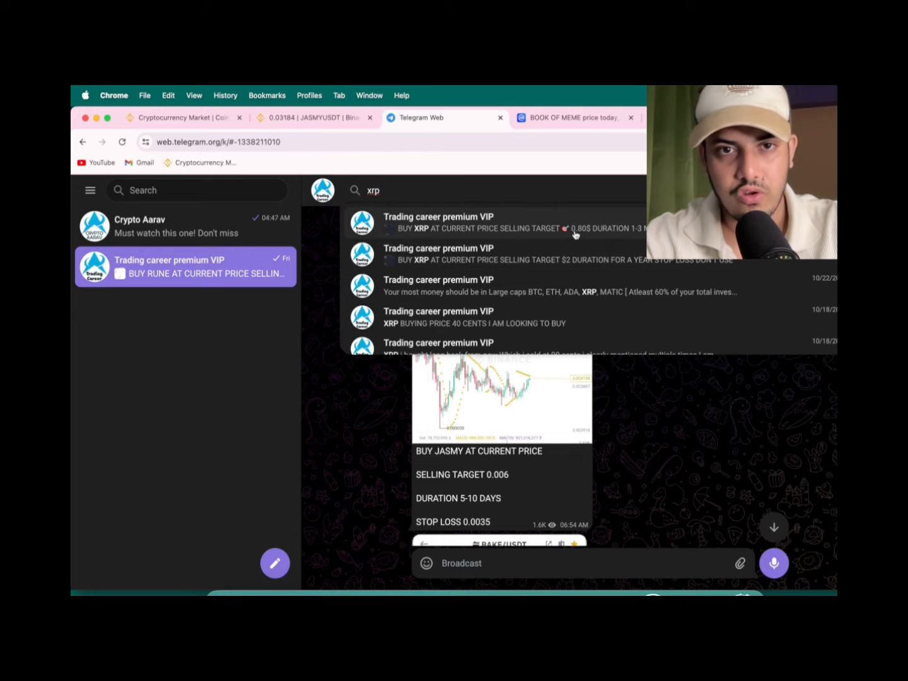
click(498, 228)
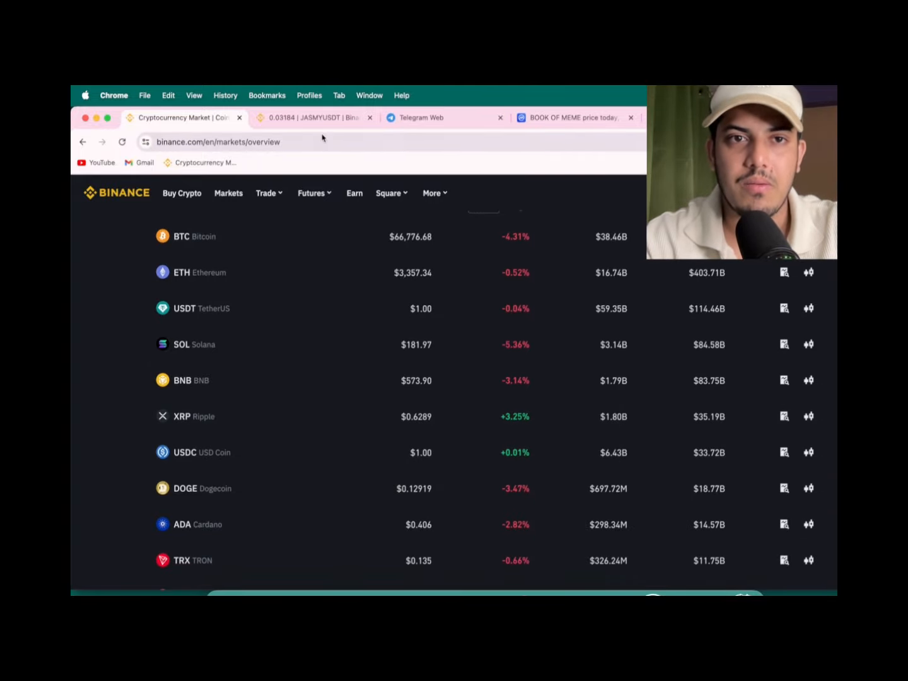
click(313, 117)
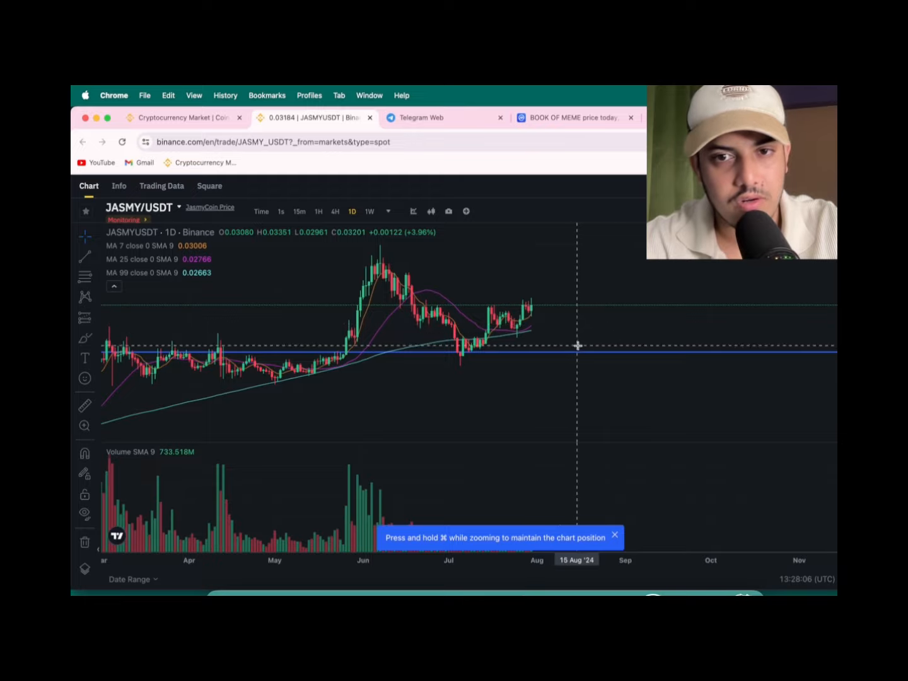
mouse_move(517, 350)
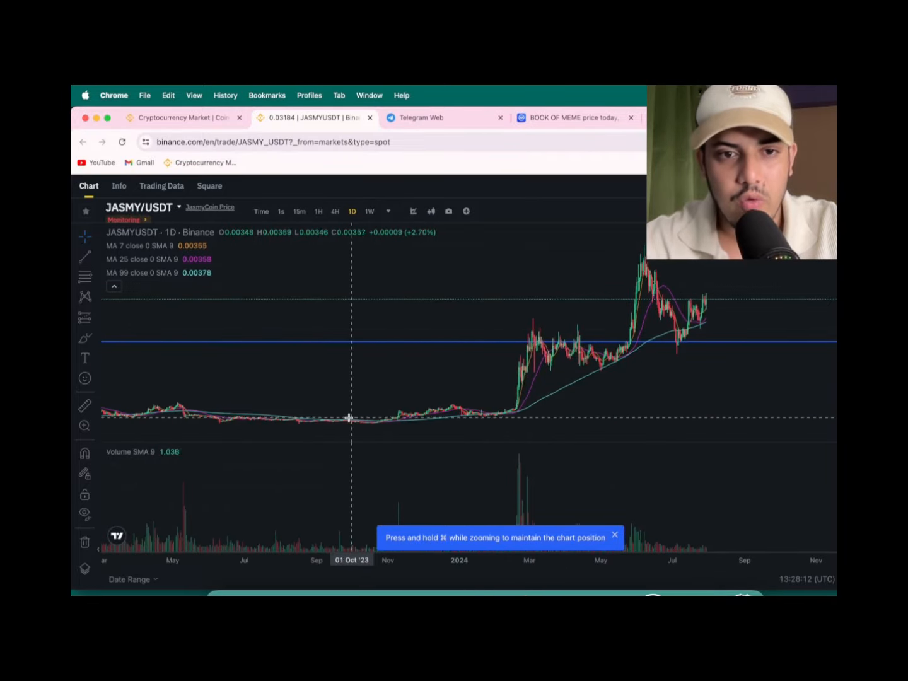
mouse_move(334, 424)
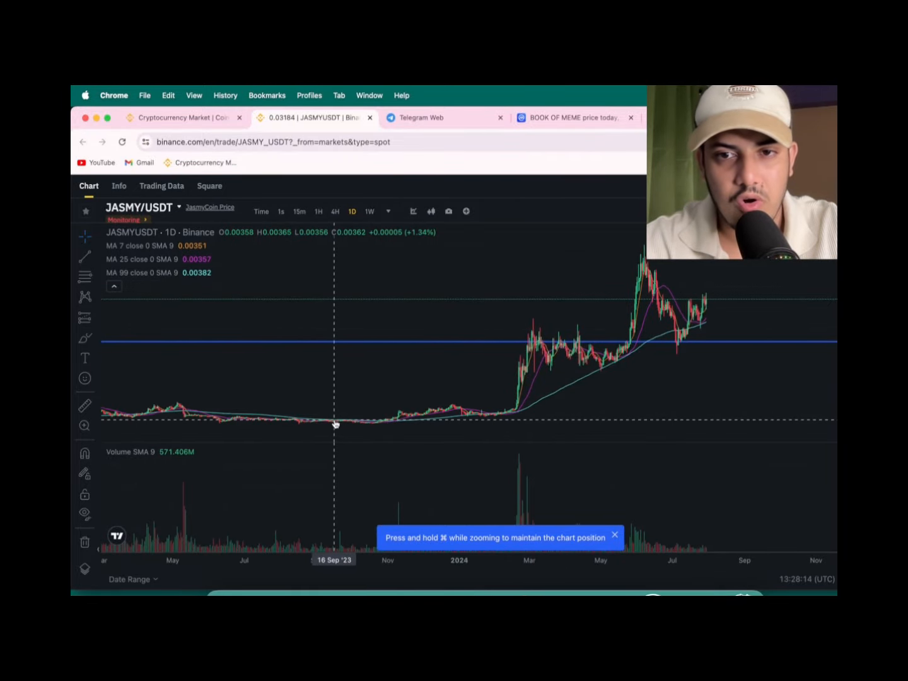
mouse_move(609, 246)
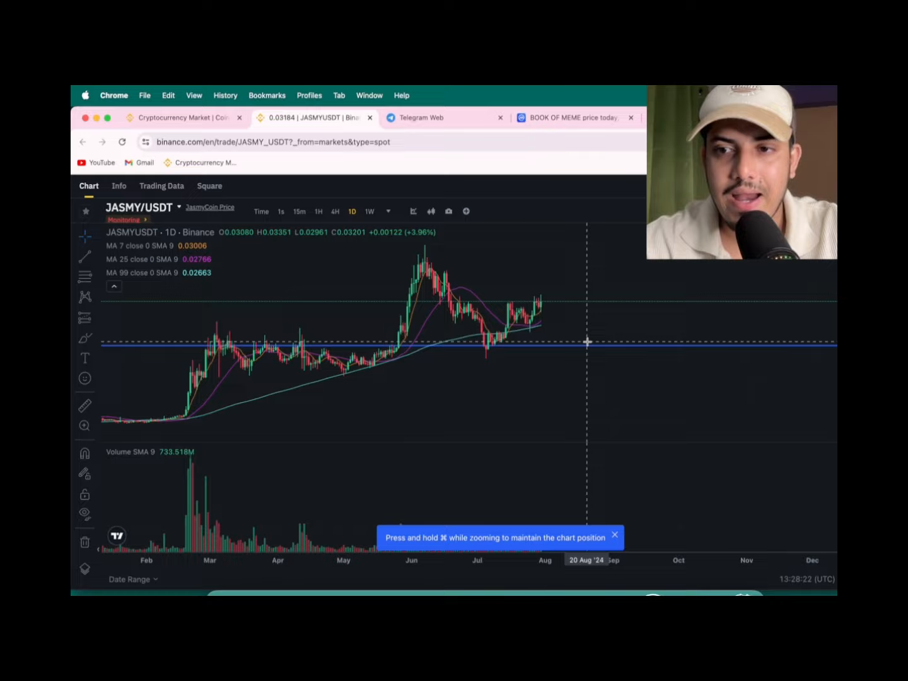
mouse_move(464, 247)
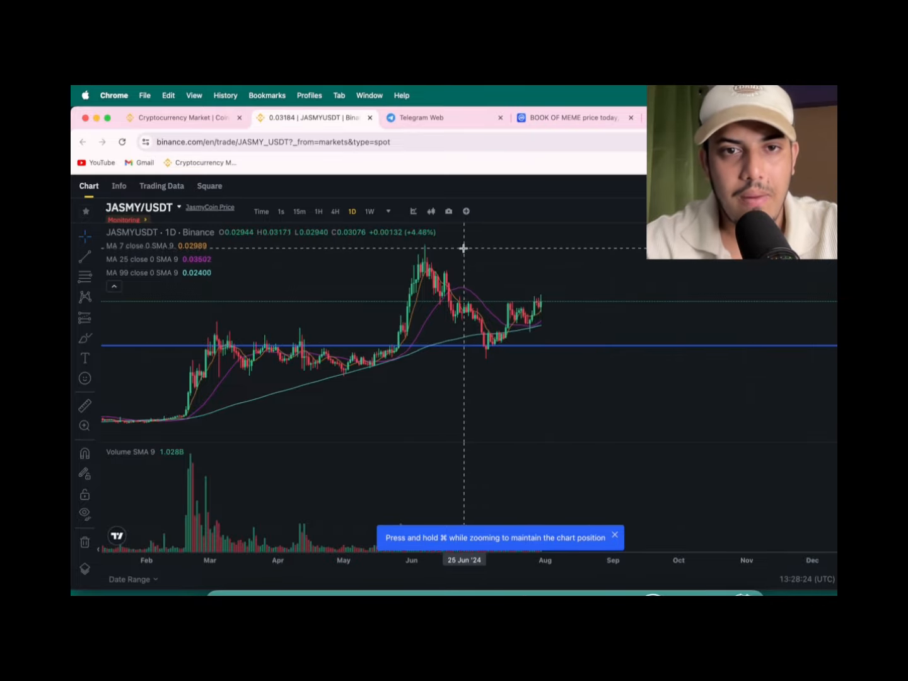
mouse_move(248, 305)
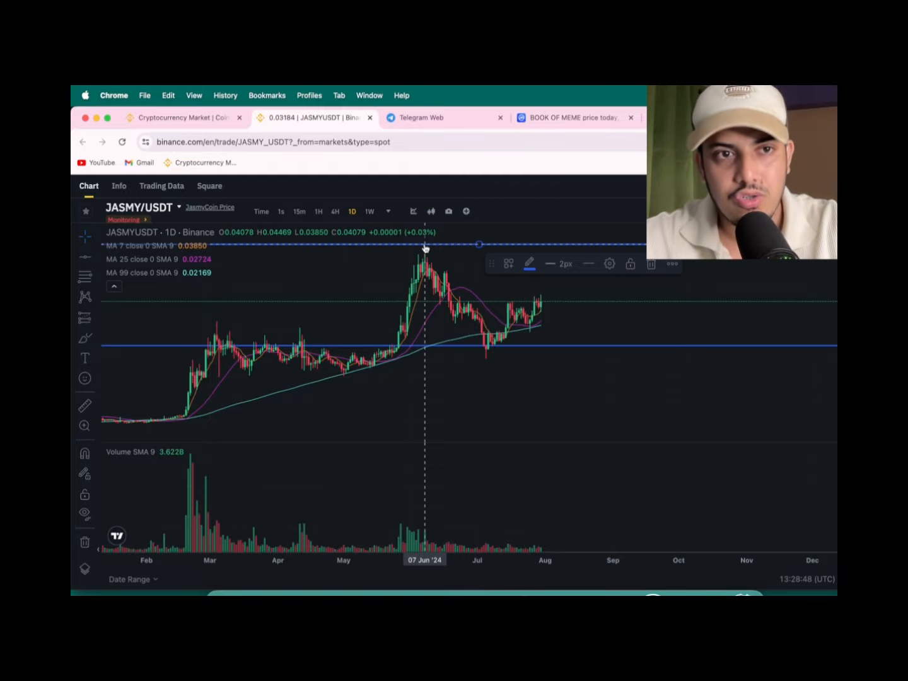
mouse_move(552, 328)
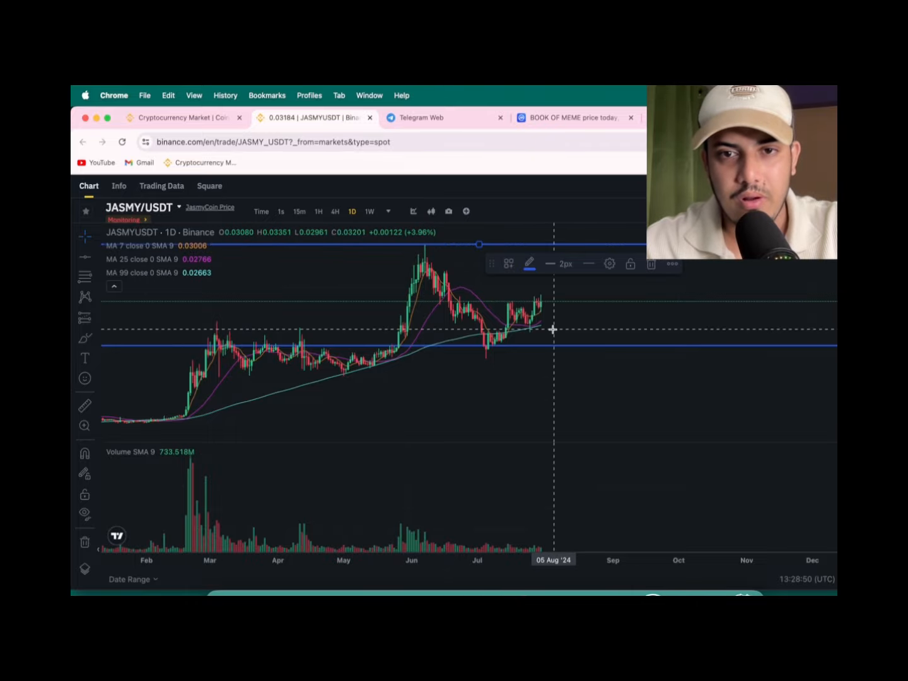
Step: Select the curved price-path drawing tool on the JASMY/USDT chart
click(529, 263)
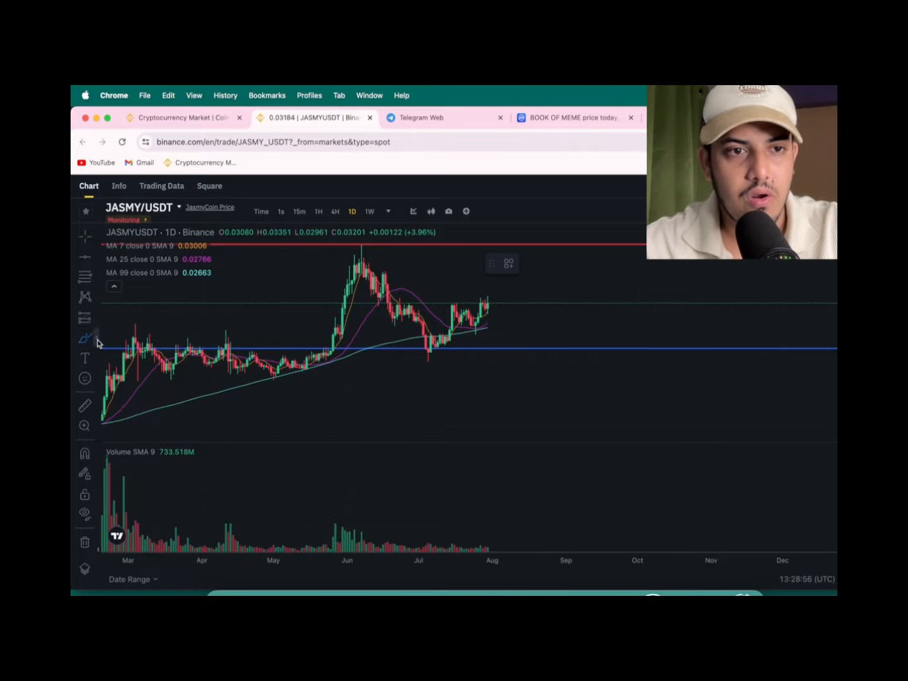
mouse_move(487, 320)
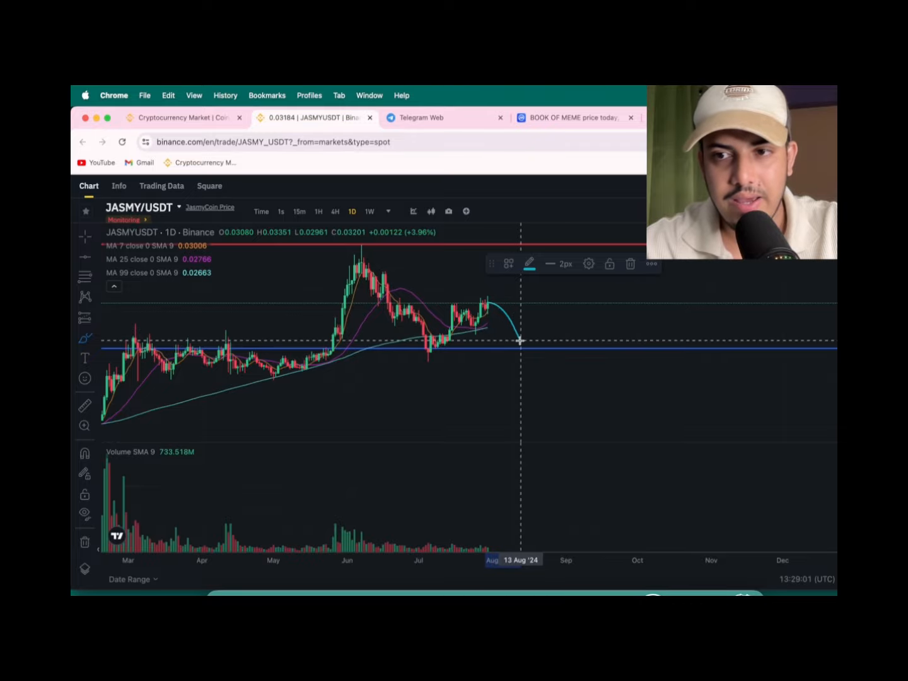
mouse_move(530, 345)
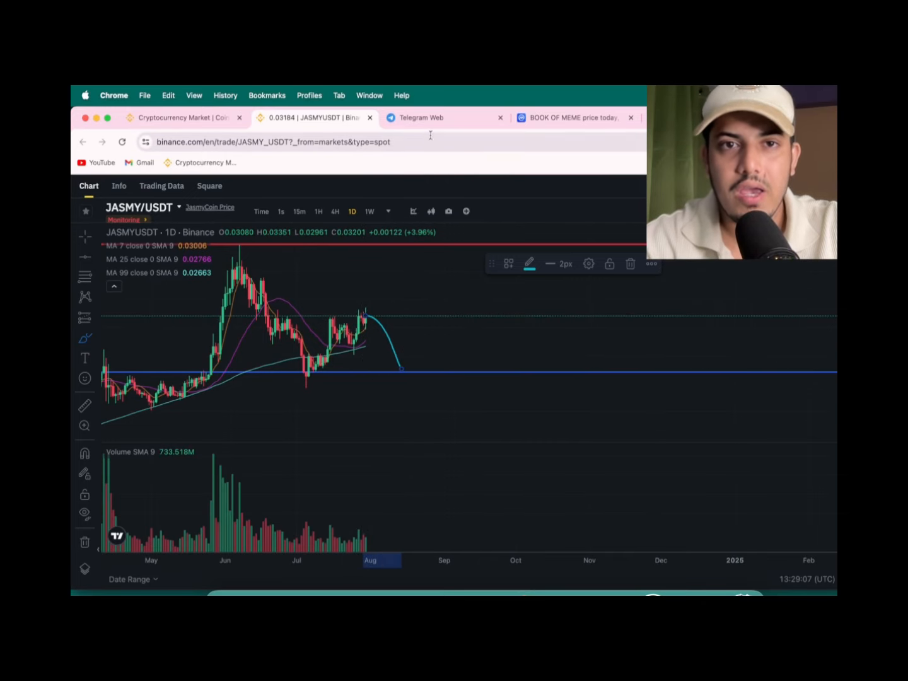
click(423, 117)
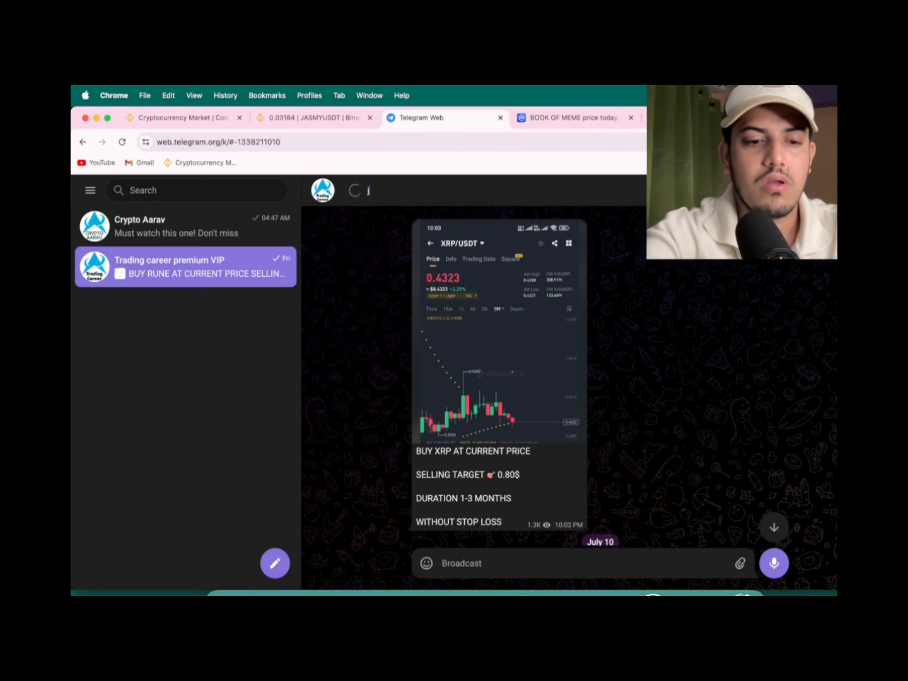
text(jasmy)
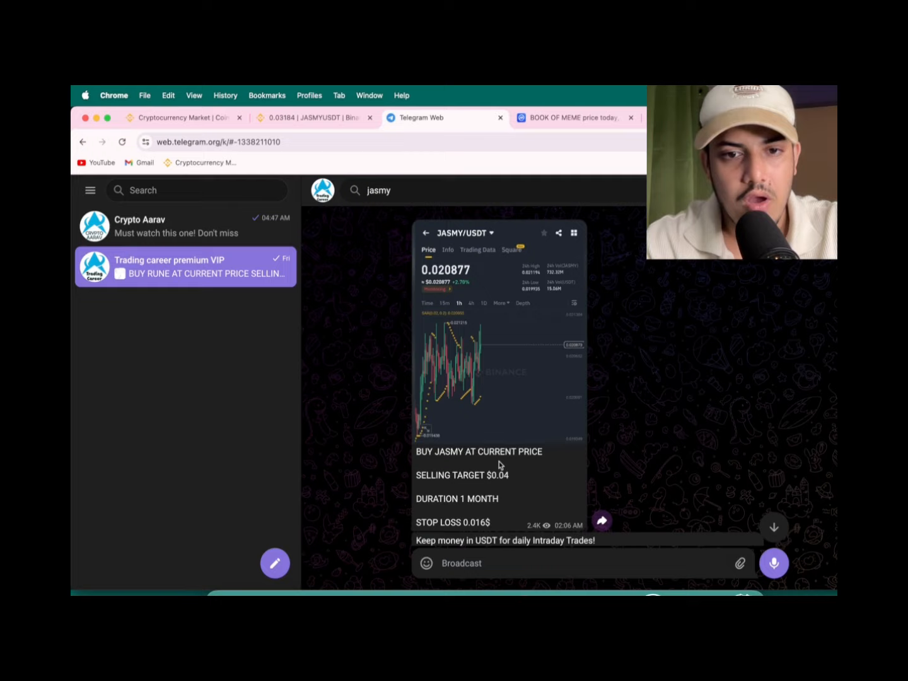
click(312, 117)
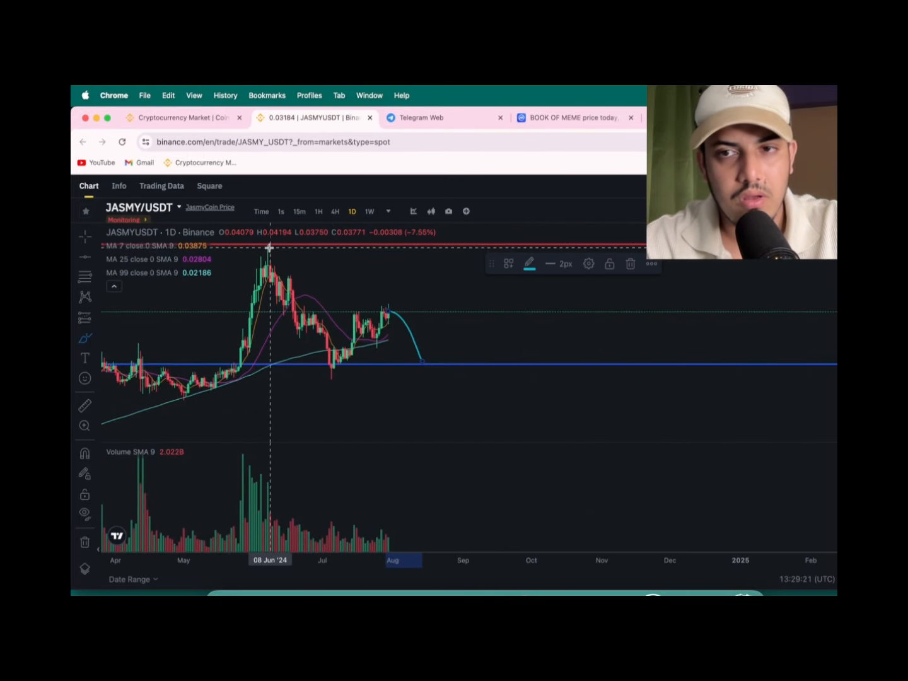
mouse_move(433, 363)
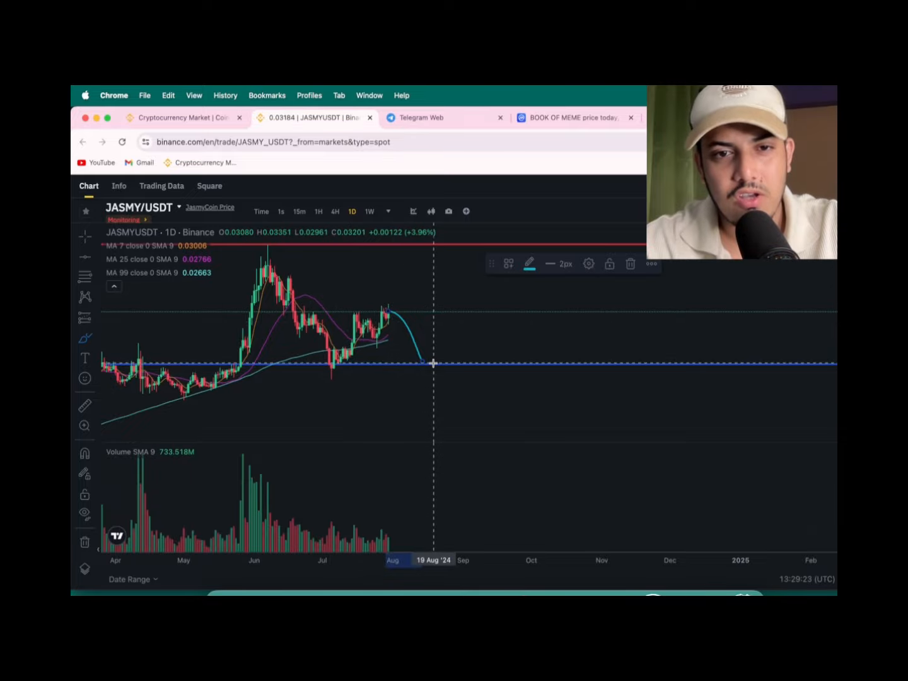
mouse_move(424, 361)
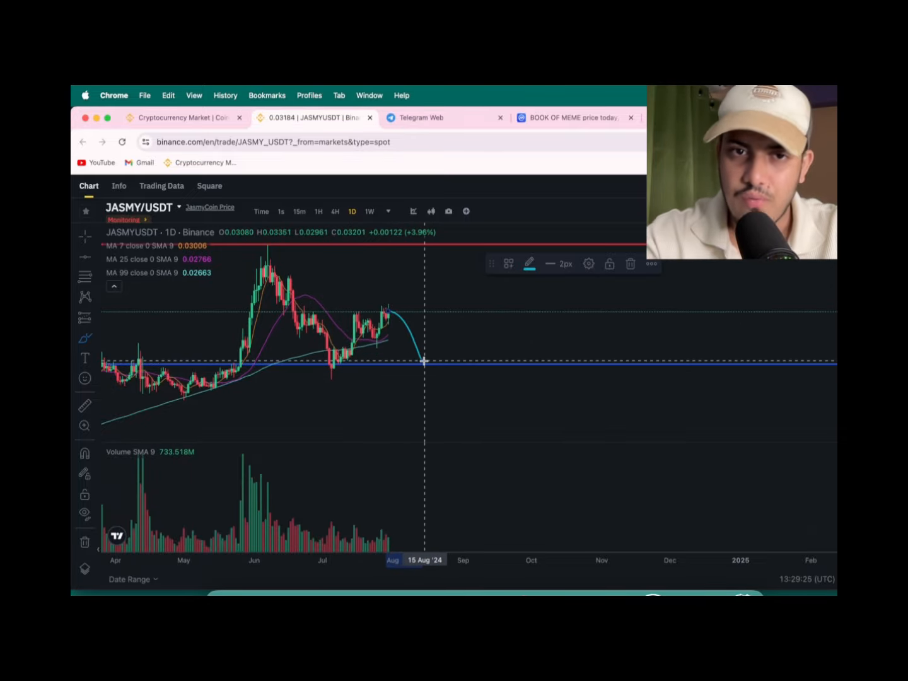
mouse_move(388, 309)
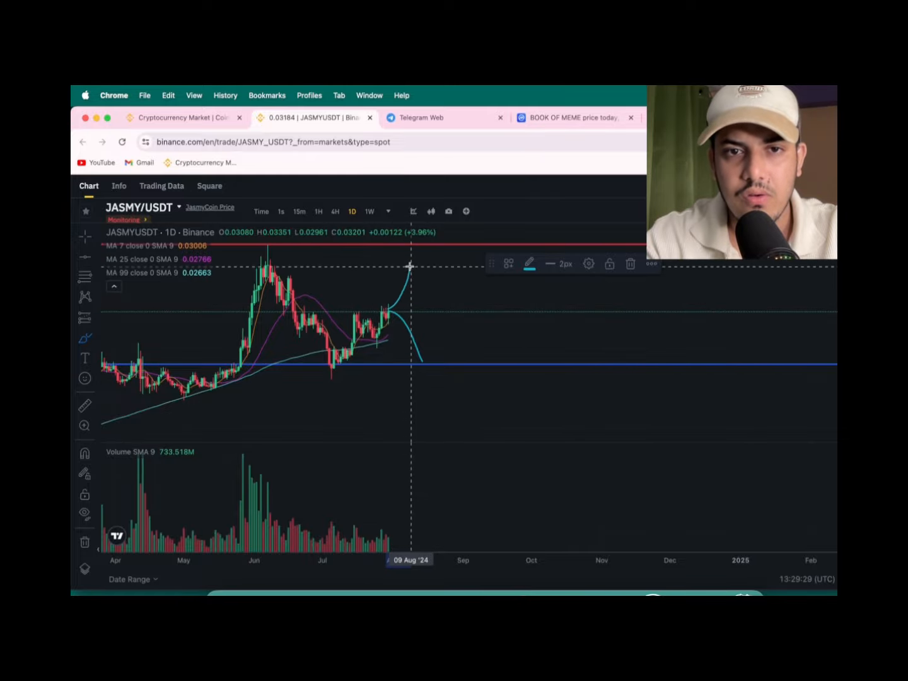
mouse_move(541, 309)
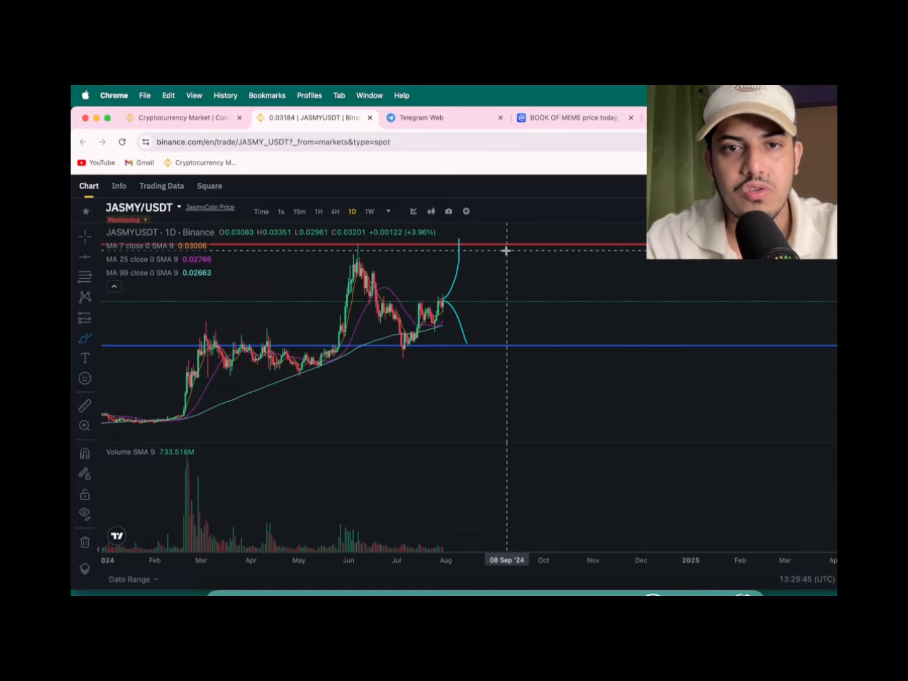
mouse_move(459, 241)
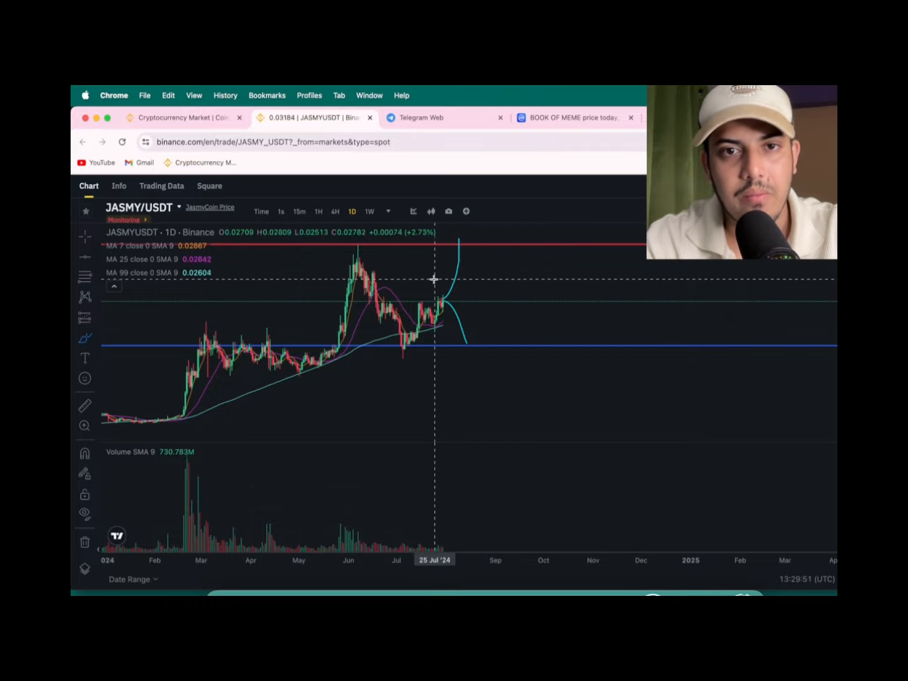
mouse_move(484, 238)
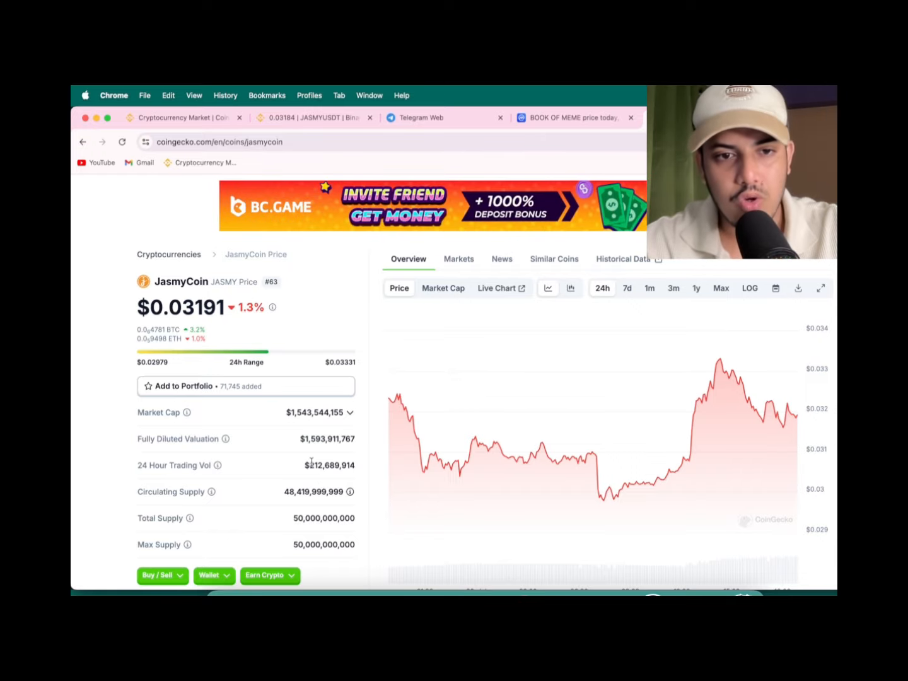
mouse_move(318, 463)
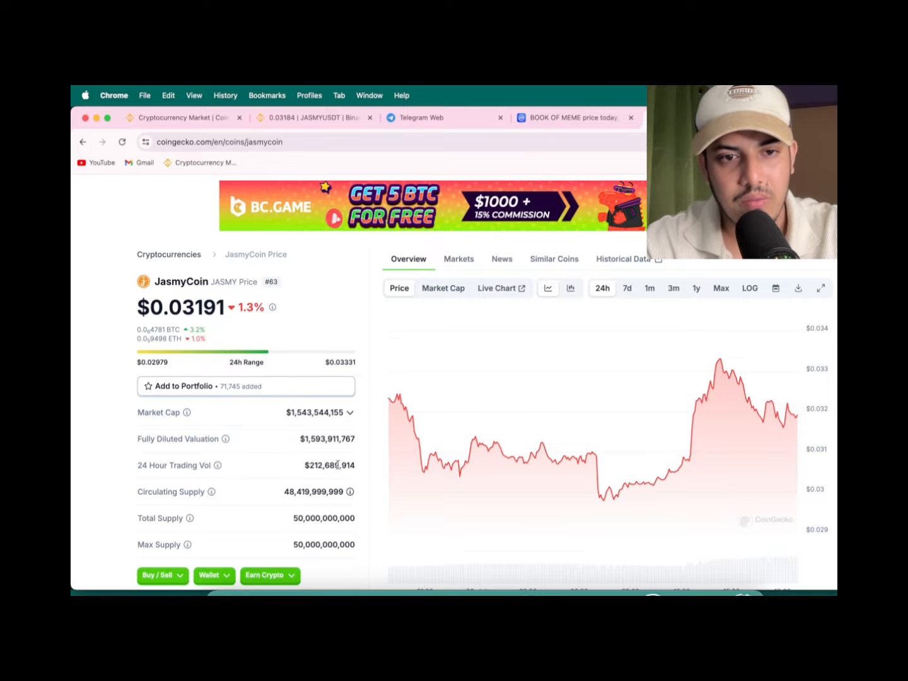
Step: Highlight JasmyCoin's 24-hour trading volume and scroll through its info and price history
double_click(328, 465)
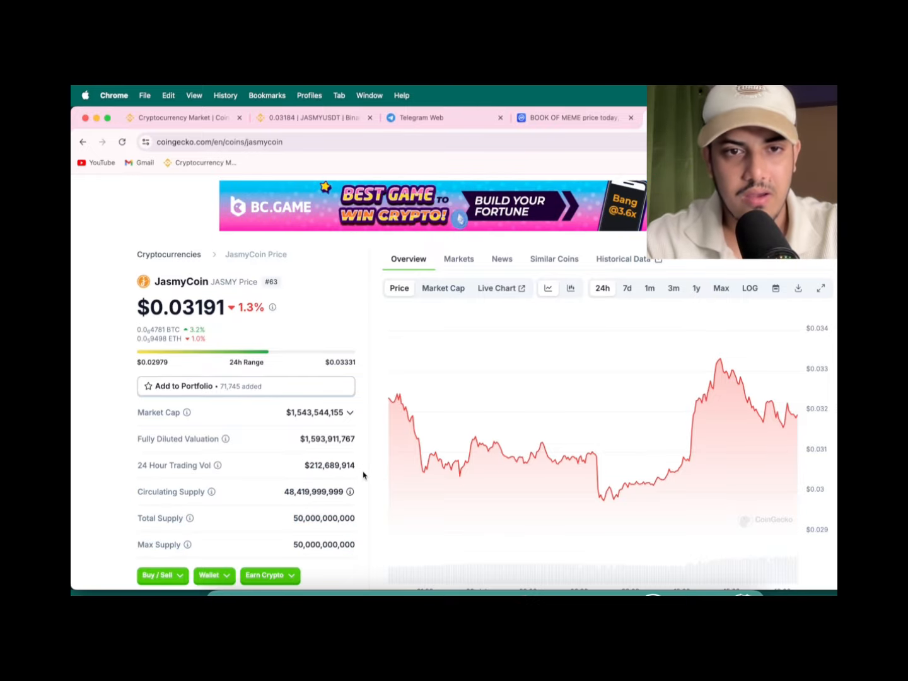
scroll(down, 3)
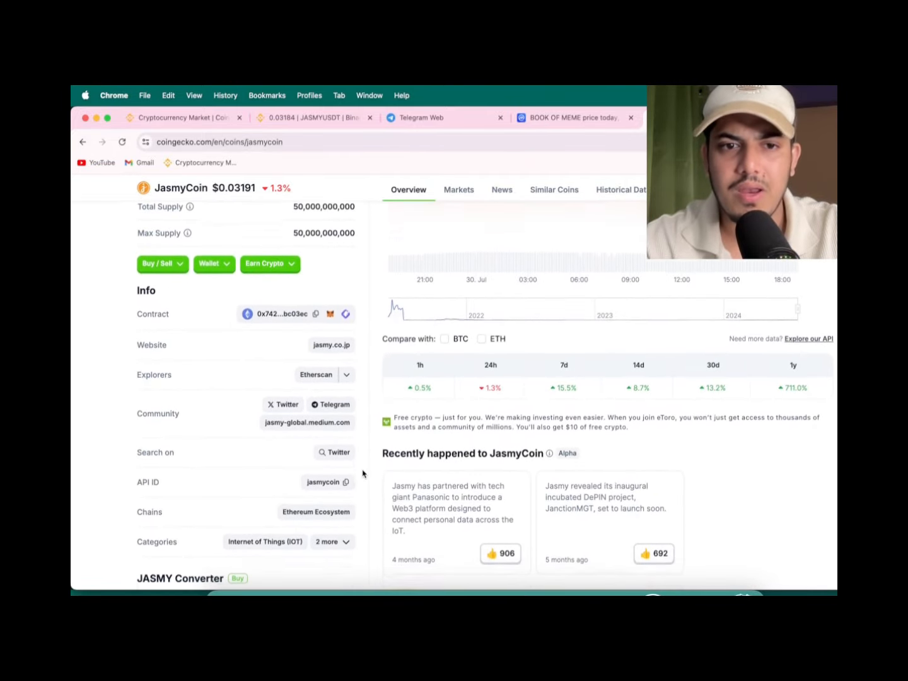
scroll(down, 3)
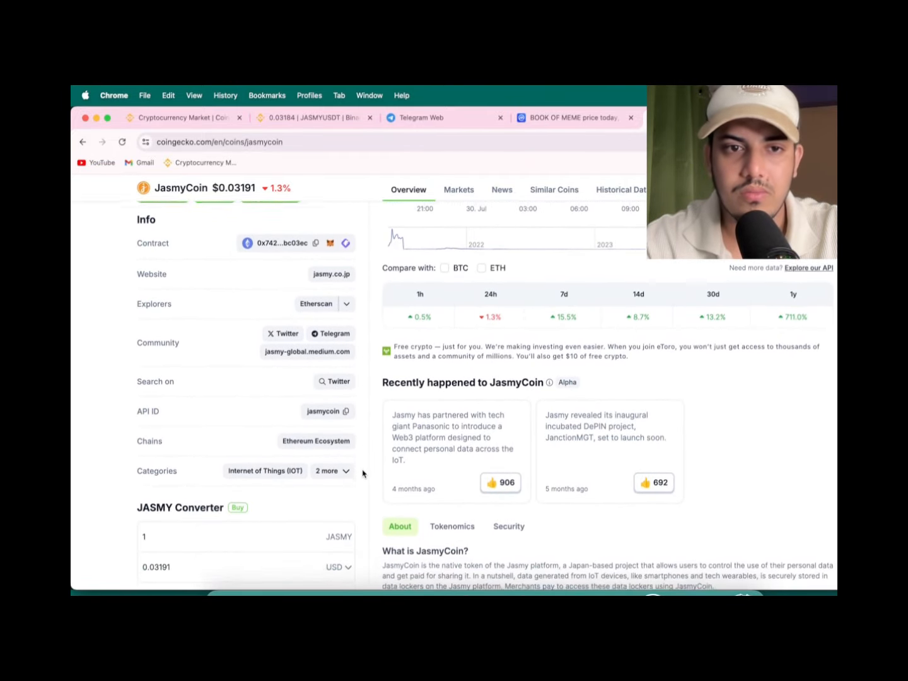
scroll(down, 3)
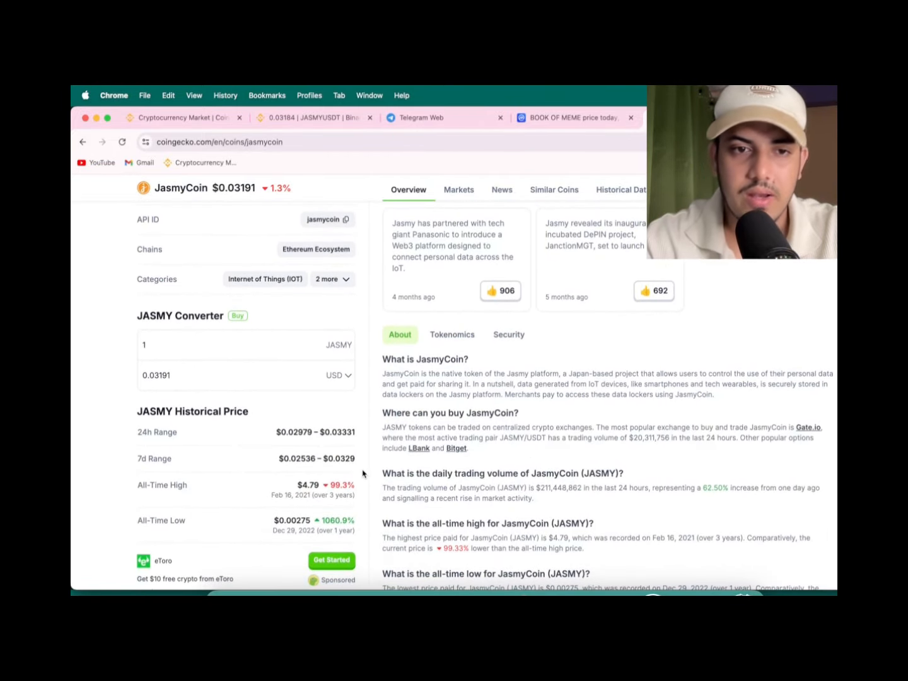
scroll(up, 3)
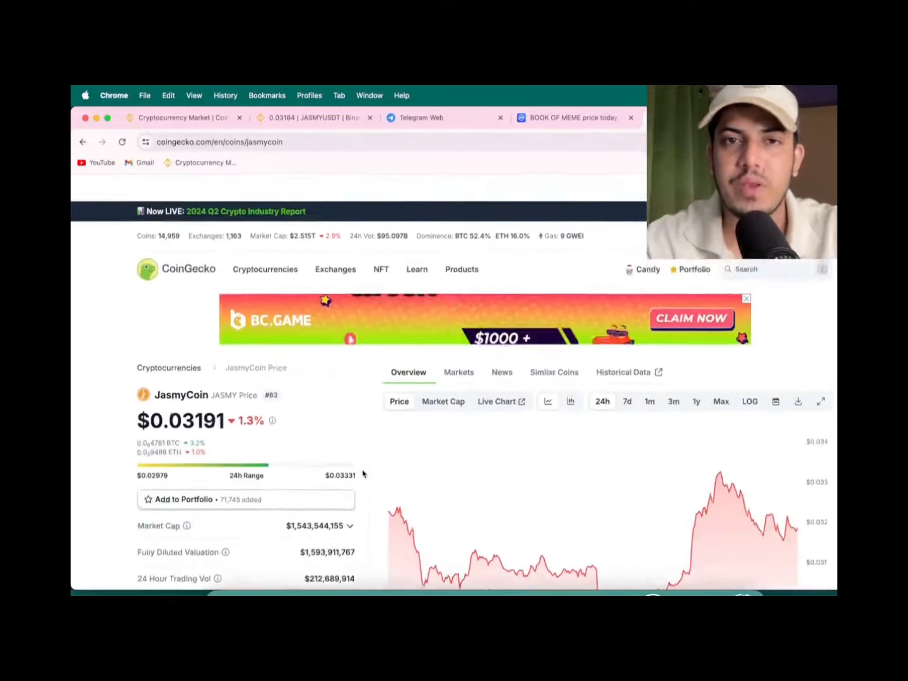
Step: Browse JasmyCoin's exchange markets list on CoinGecko, then return to the Binance chart
click(459, 372)
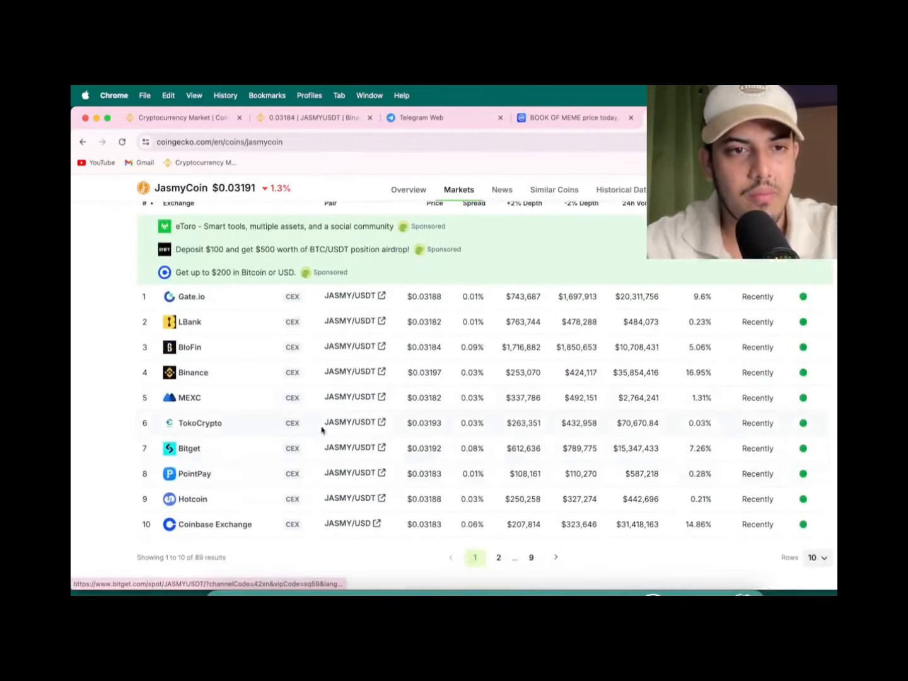
scroll(up, 3)
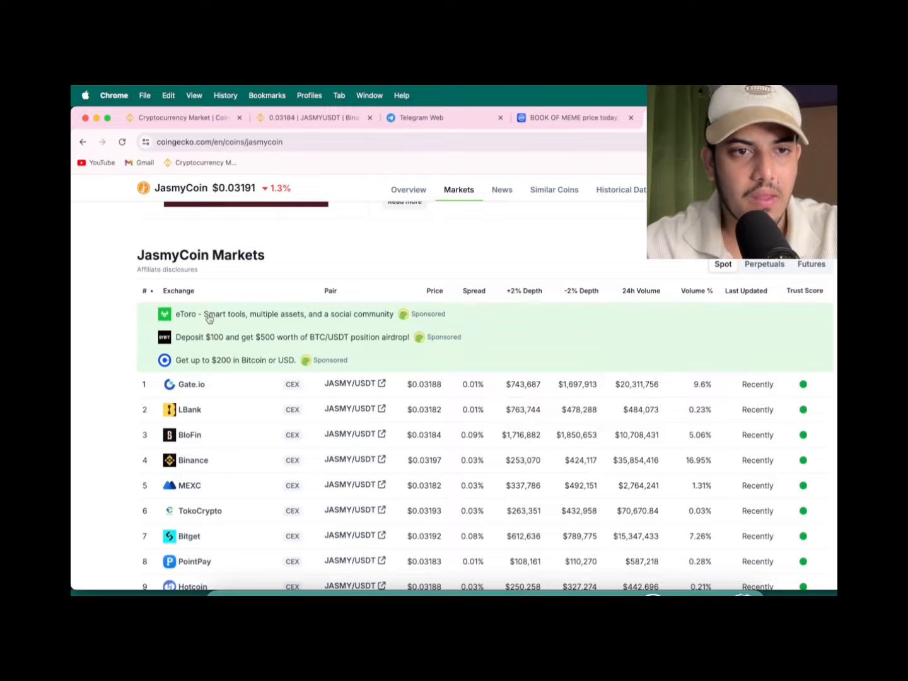
scroll(down, 3)
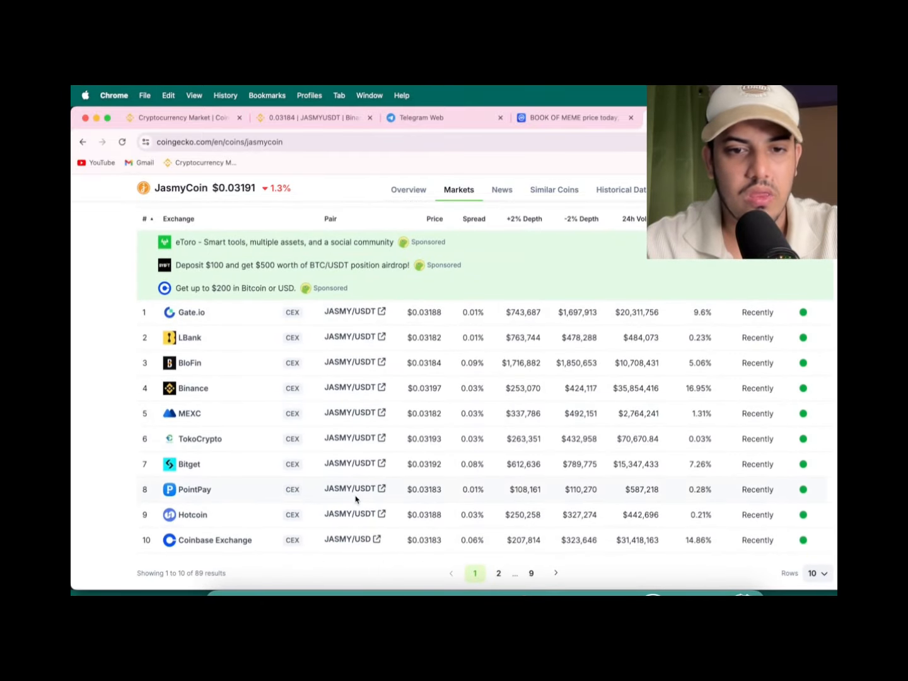
scroll(up, 3)
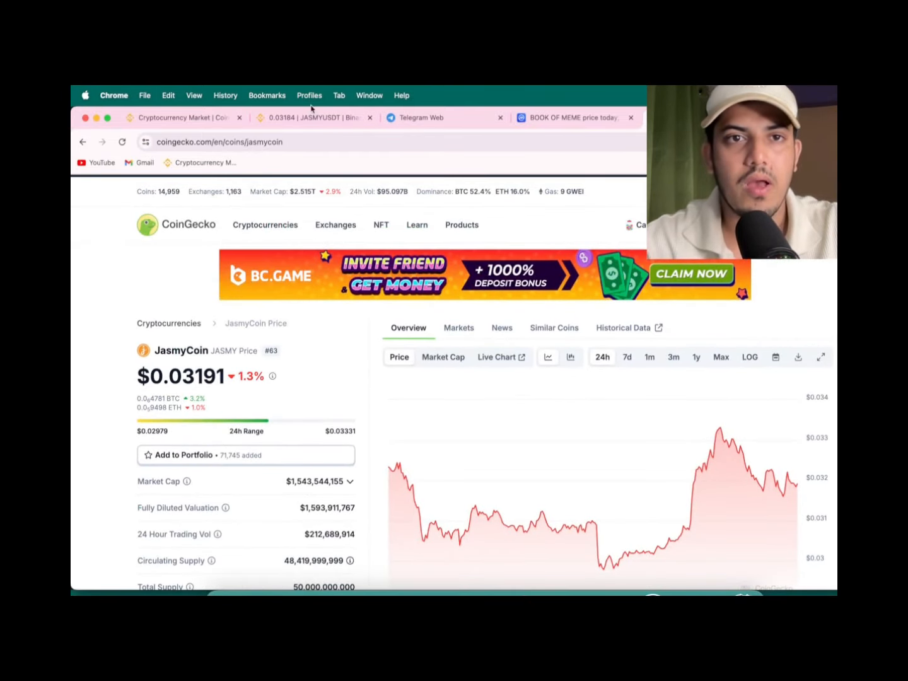
click(313, 117)
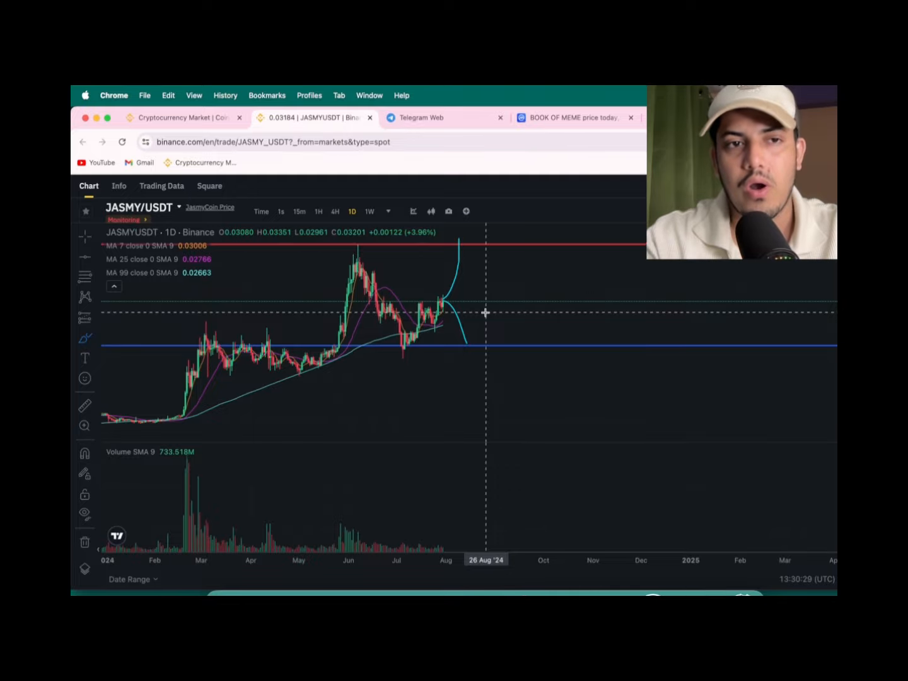